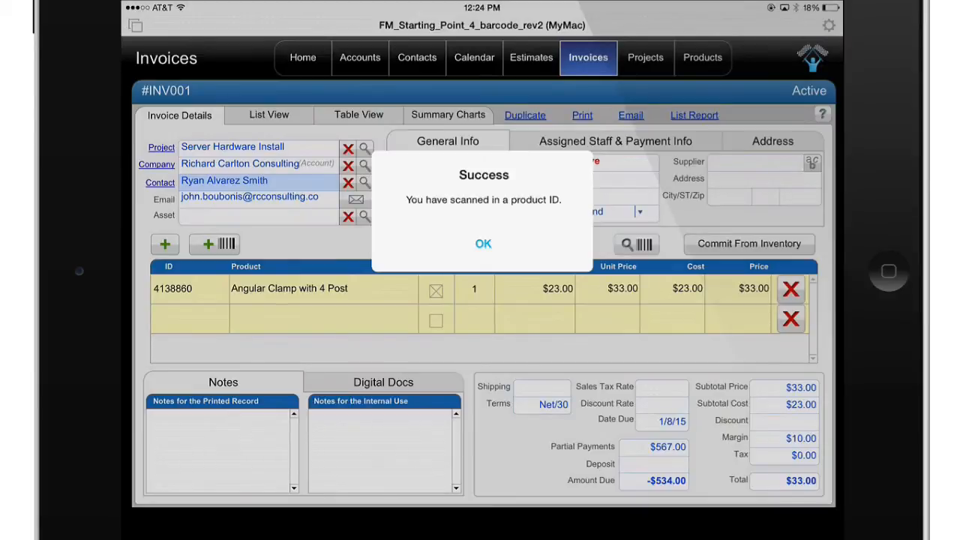
Scan a second Angular Clamp with 4 Post onto INV001, then close the invoice file
click(483, 244)
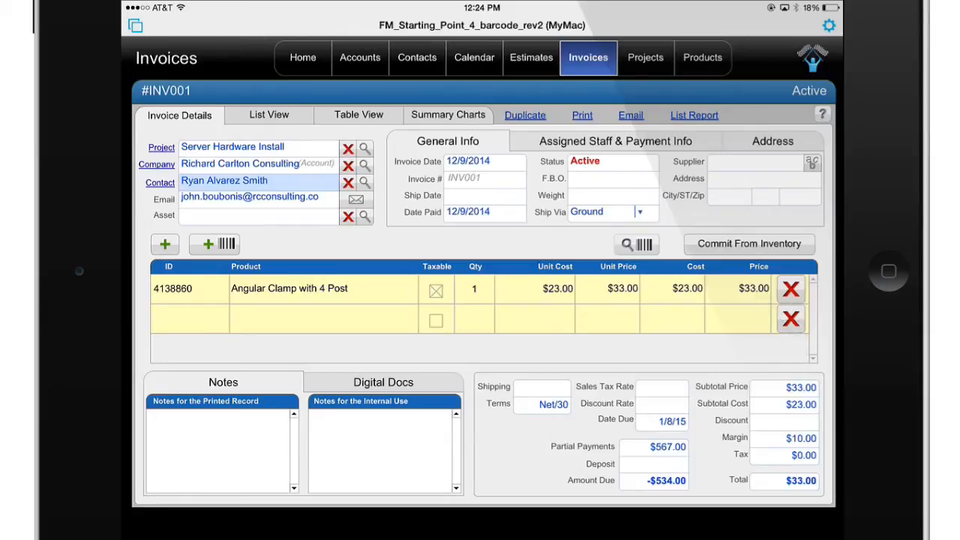
click(216, 244)
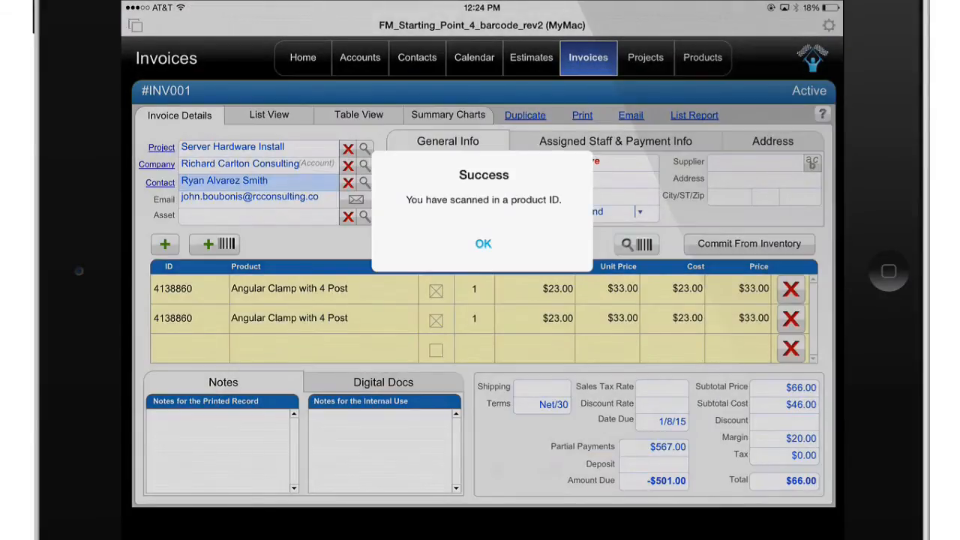
click(483, 243)
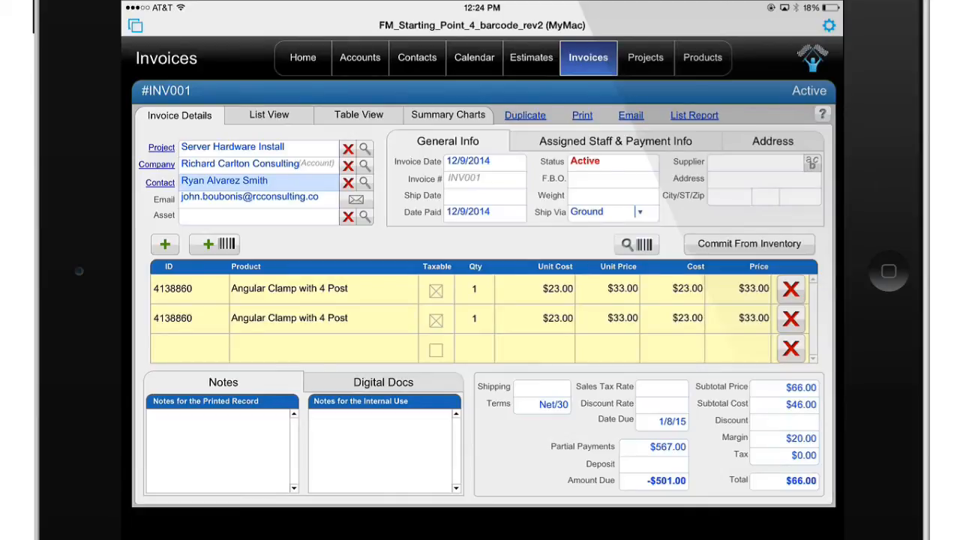
click(135, 26)
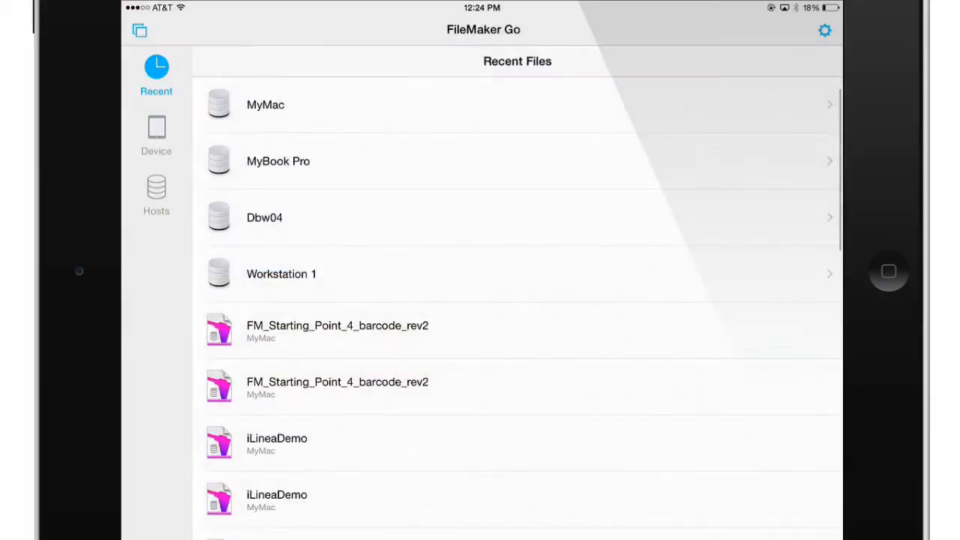
Leave Recent Files for the iLineaDemo file's Manage Scripts list
click(277, 438)
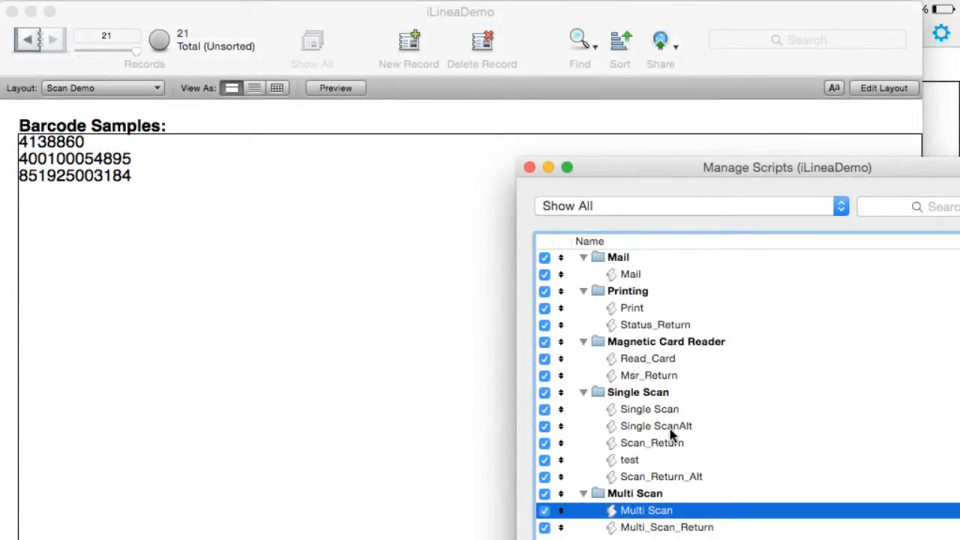
Open the Single Scan script and select its Open URL step calling iLinea
double_click(649, 409)
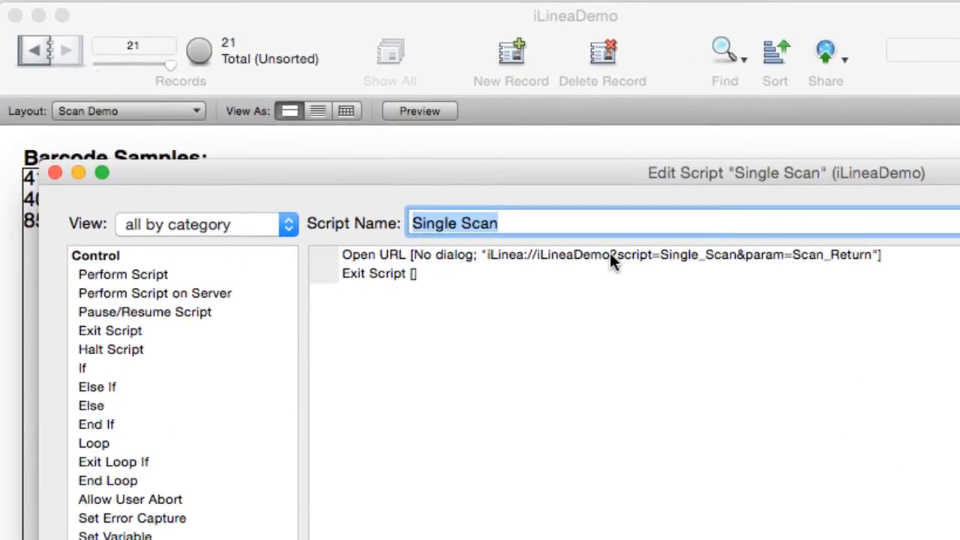
click(600, 254)
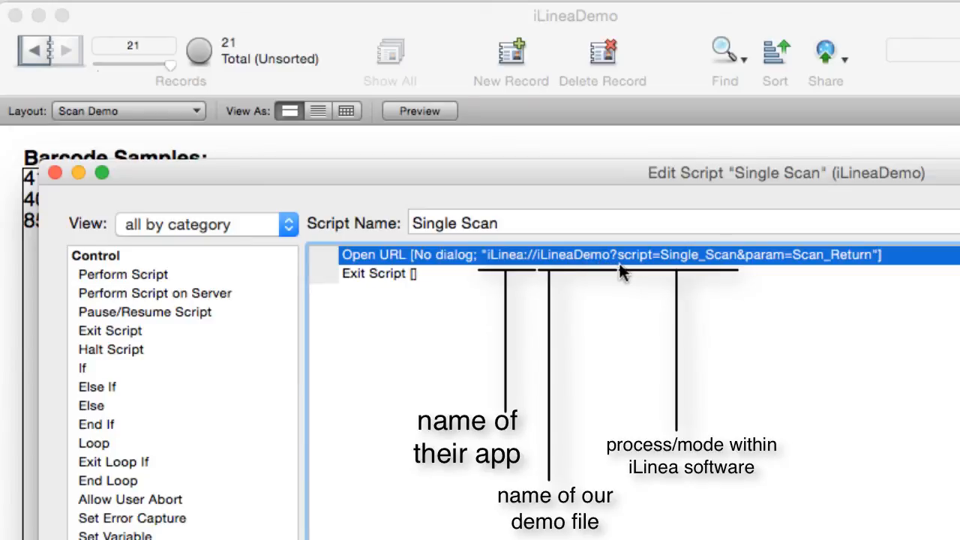
mouse_move(683, 281)
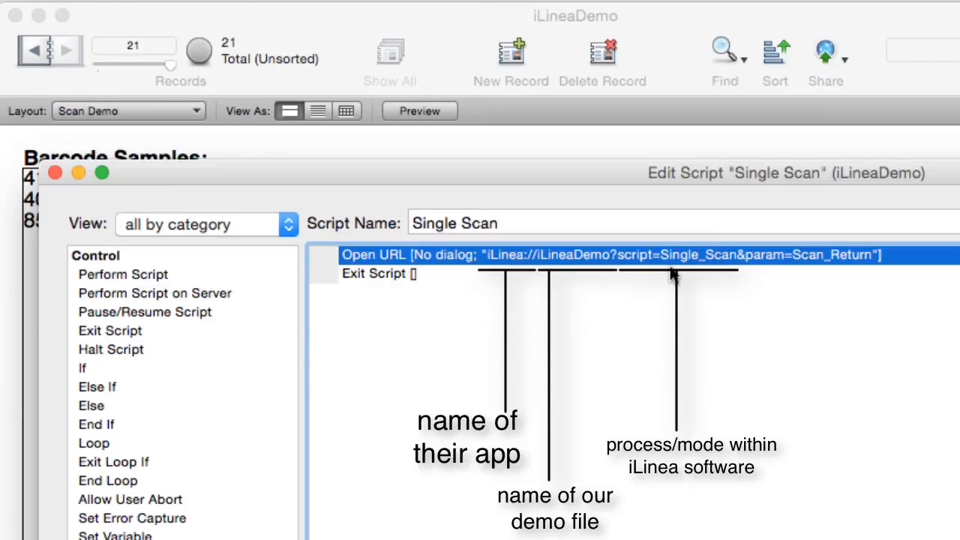
mouse_move(675, 278)
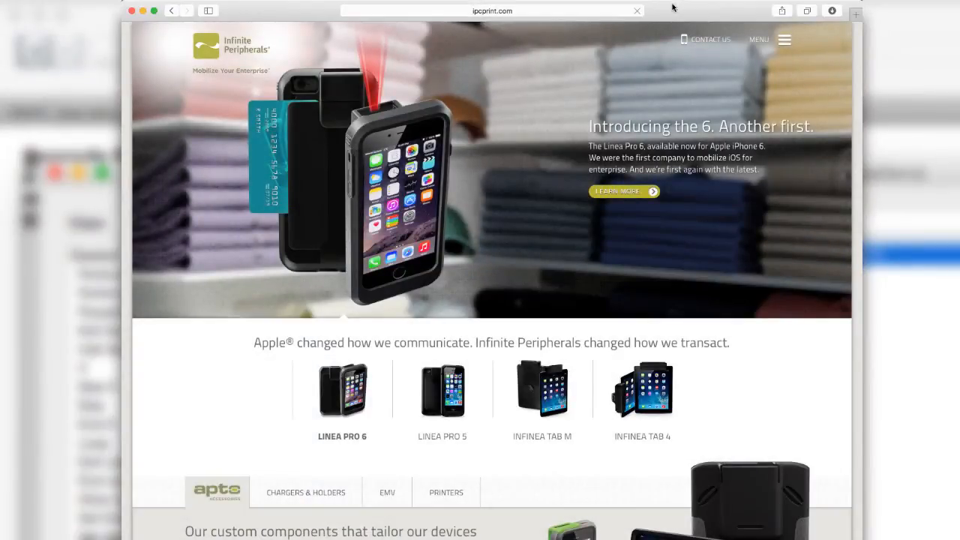
mouse_move(547, 495)
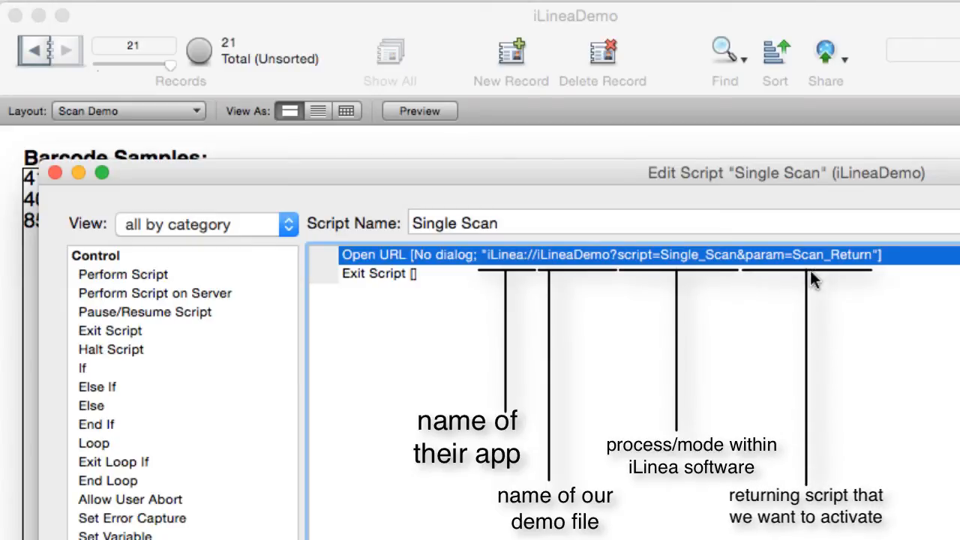
mouse_move(75, 174)
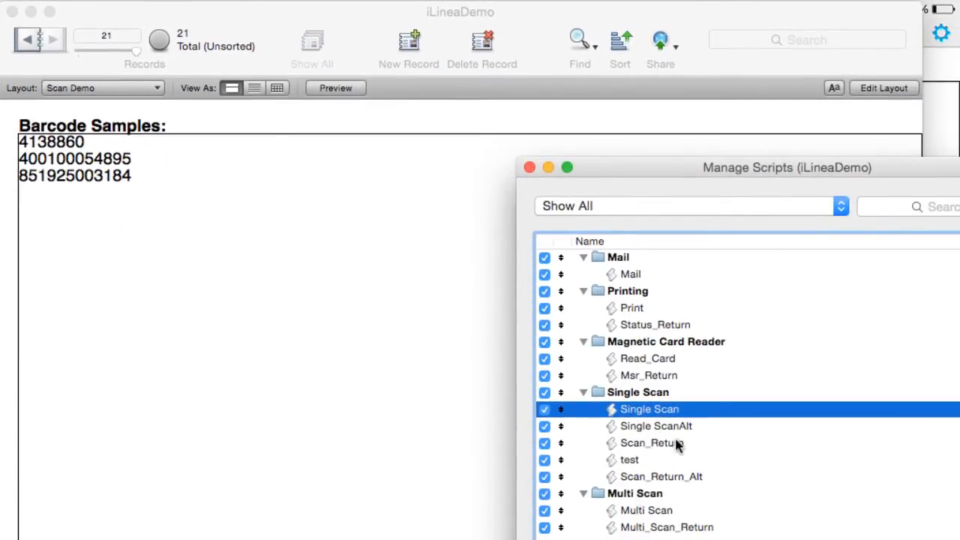
Open Scan_Return to review its Set Field storing the barcode, then close it
click(651, 443)
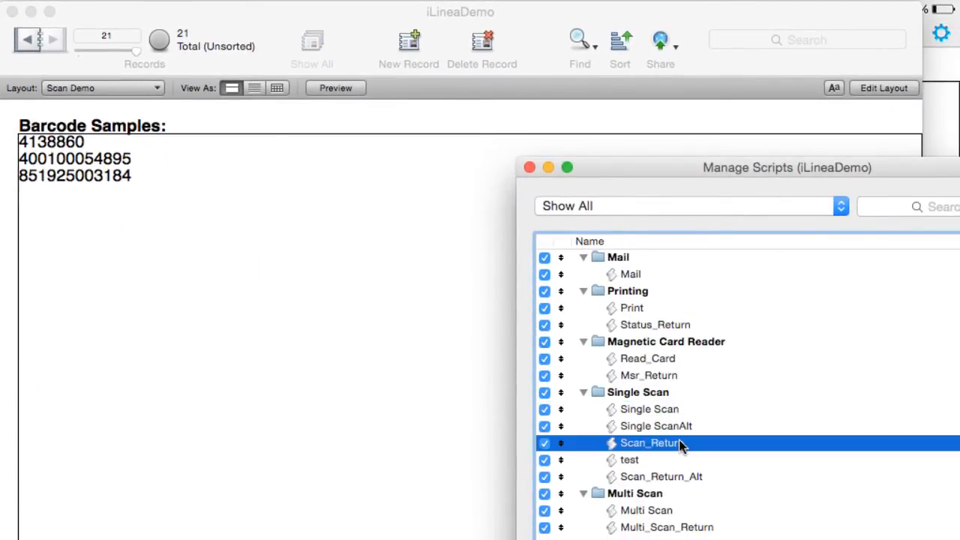
double_click(650, 443)
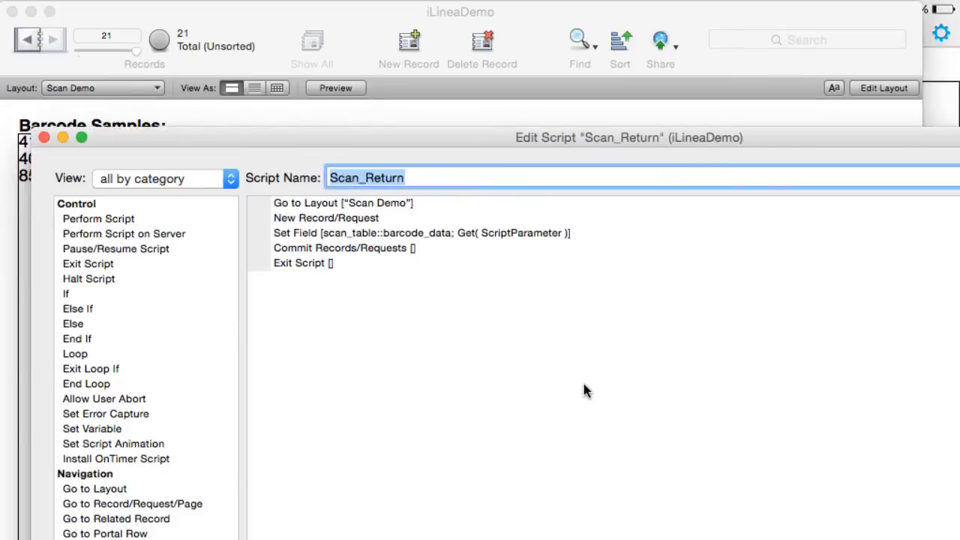
mouse_move(566, 379)
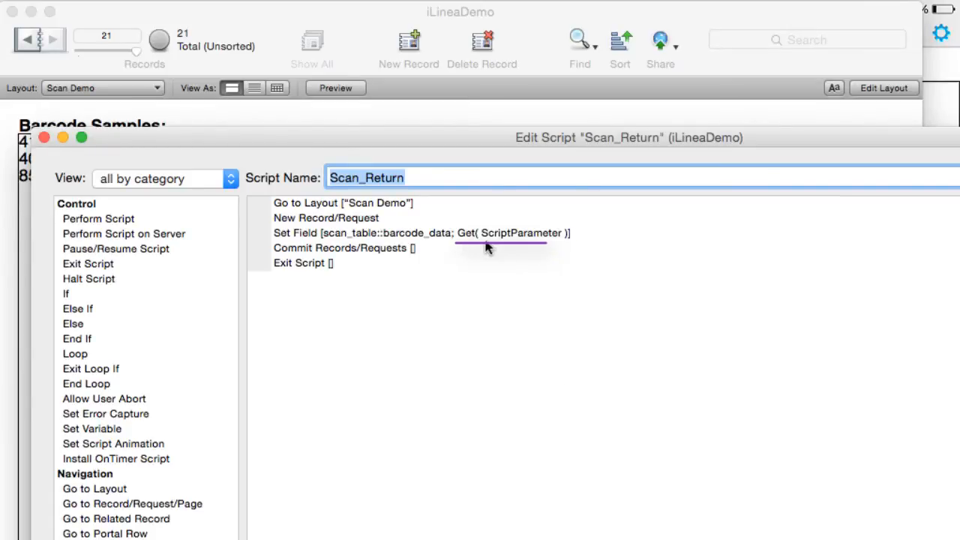
mouse_move(534, 241)
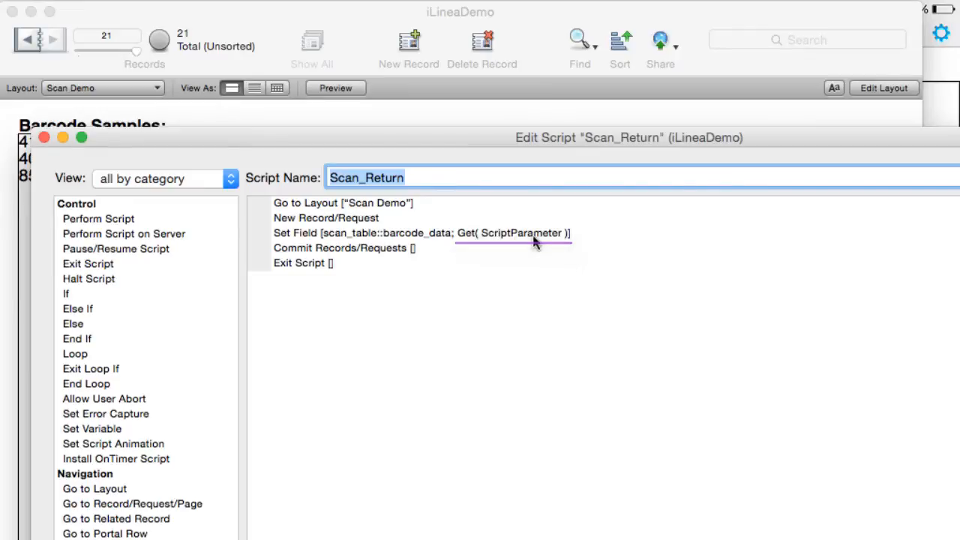
click(420, 234)
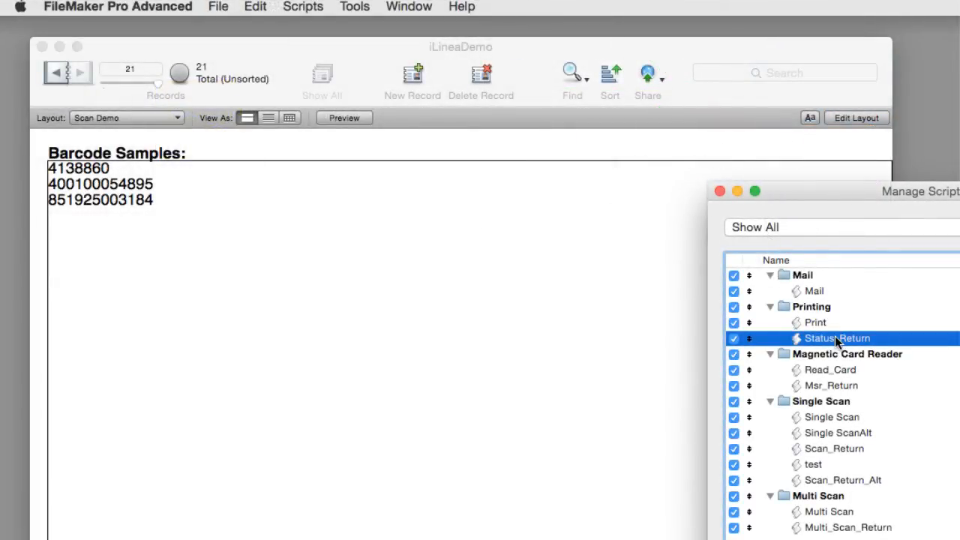
Open Status_Return and highlight the Linea Not Connected If, error message, and status dialog
double_click(837, 339)
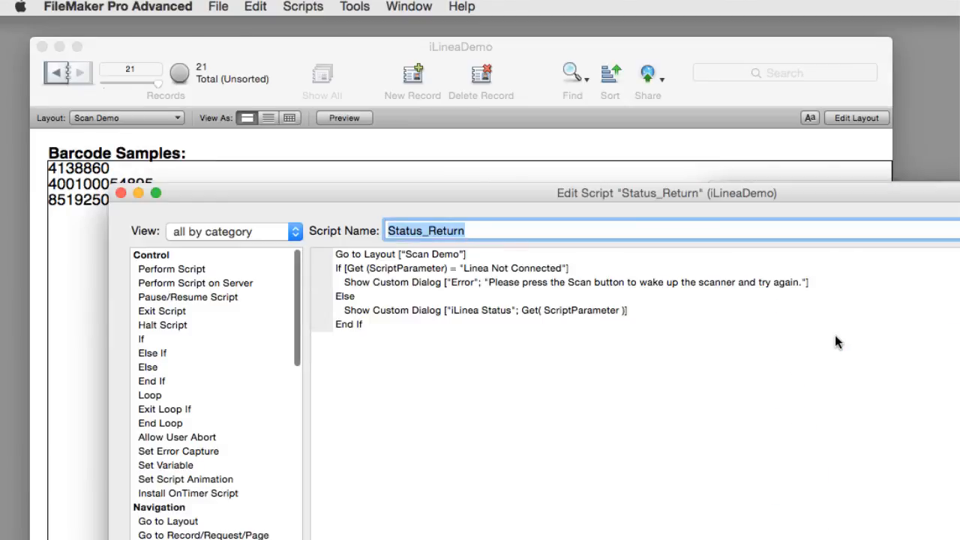
mouse_move(812, 201)
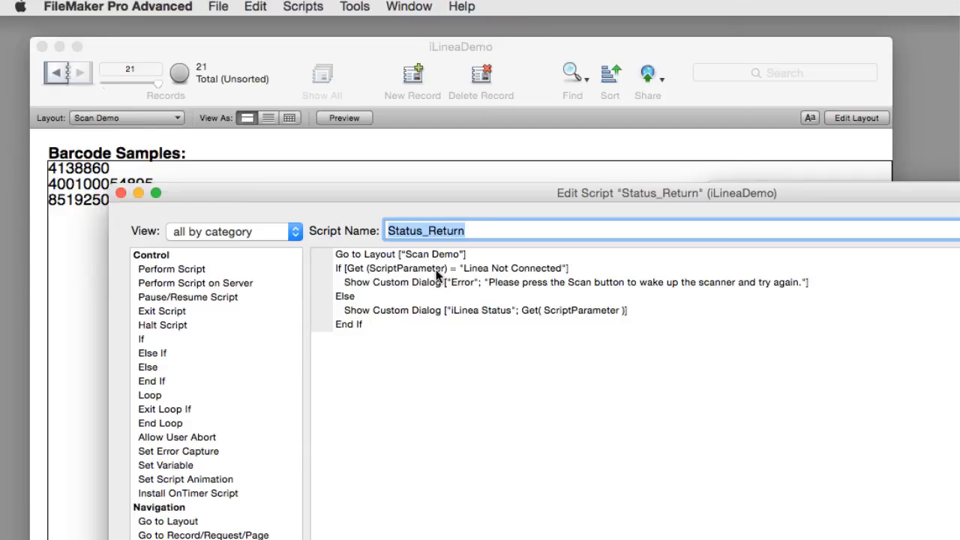
click(452, 268)
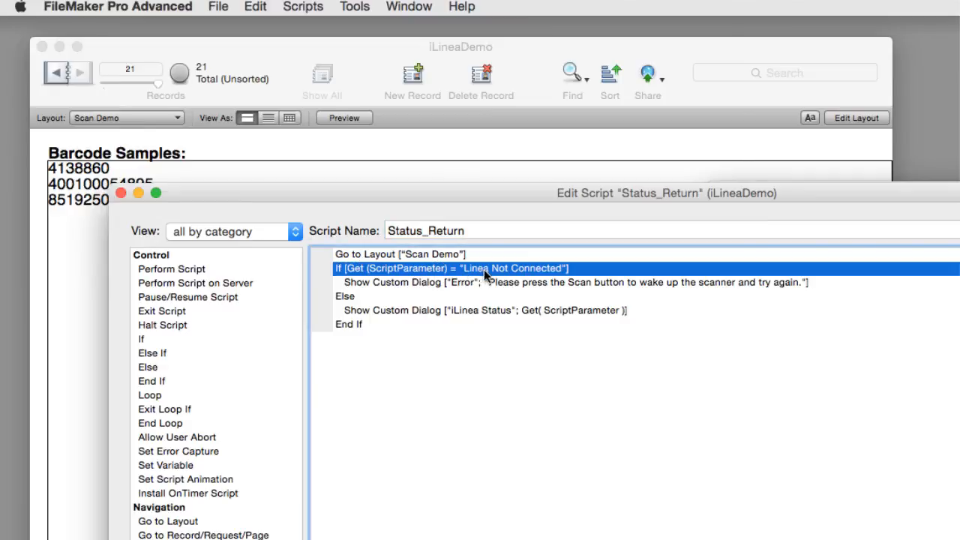
mouse_move(514, 279)
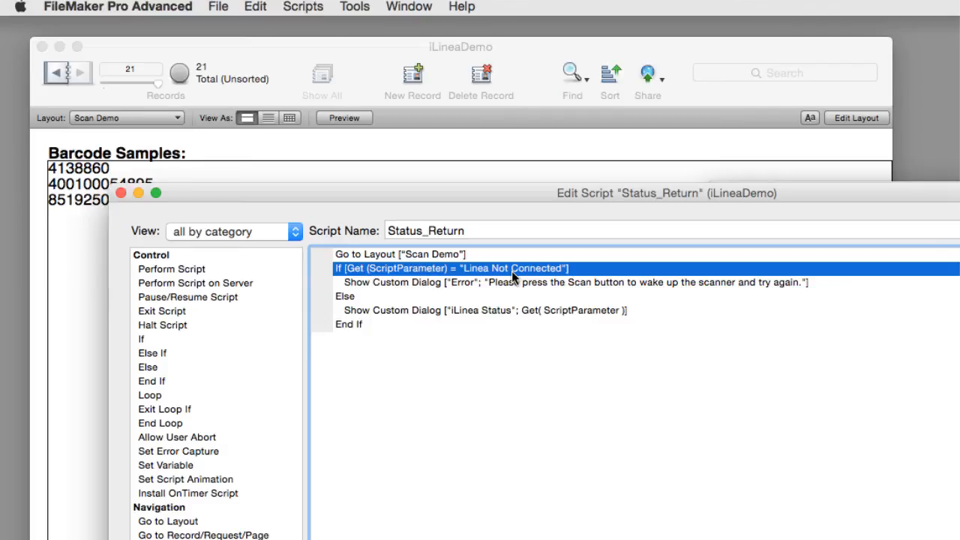
click(574, 282)
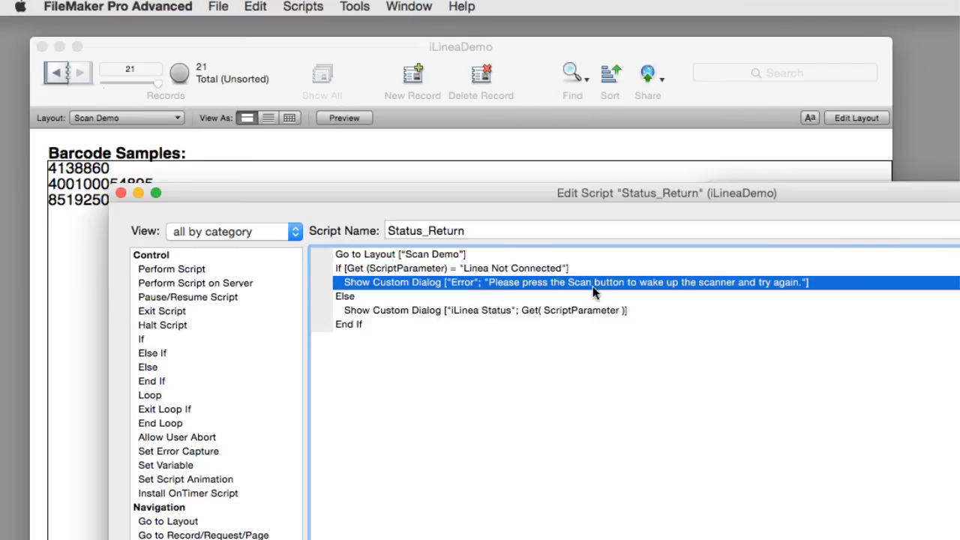
mouse_move(648, 300)
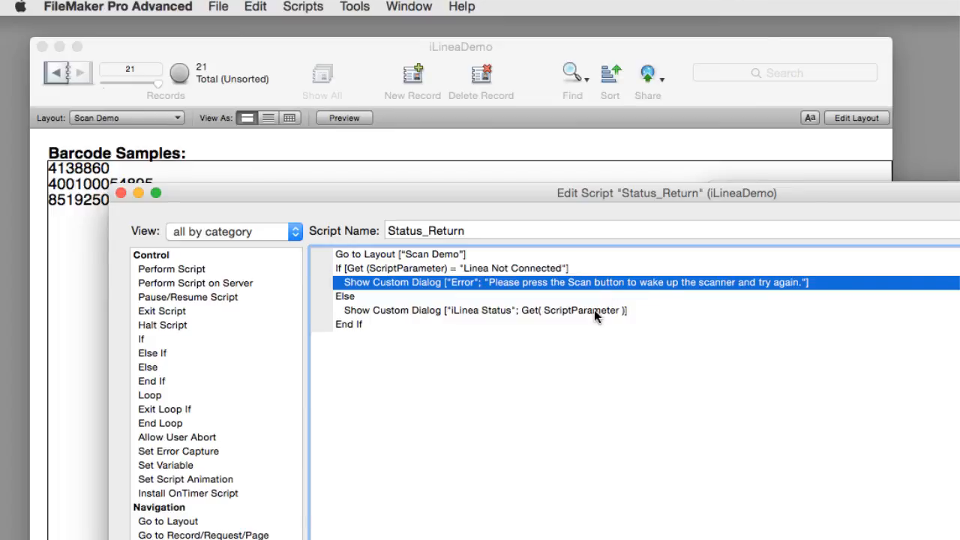
click(484, 310)
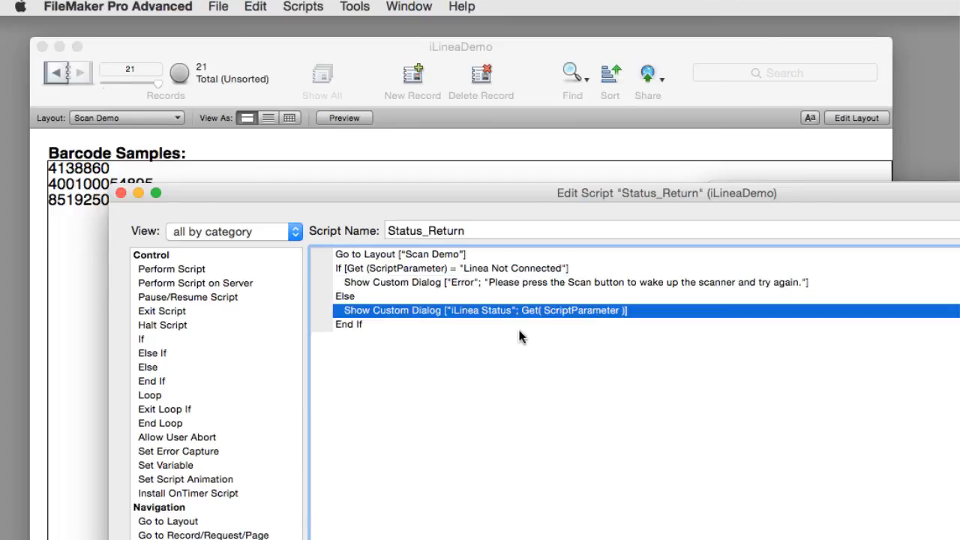